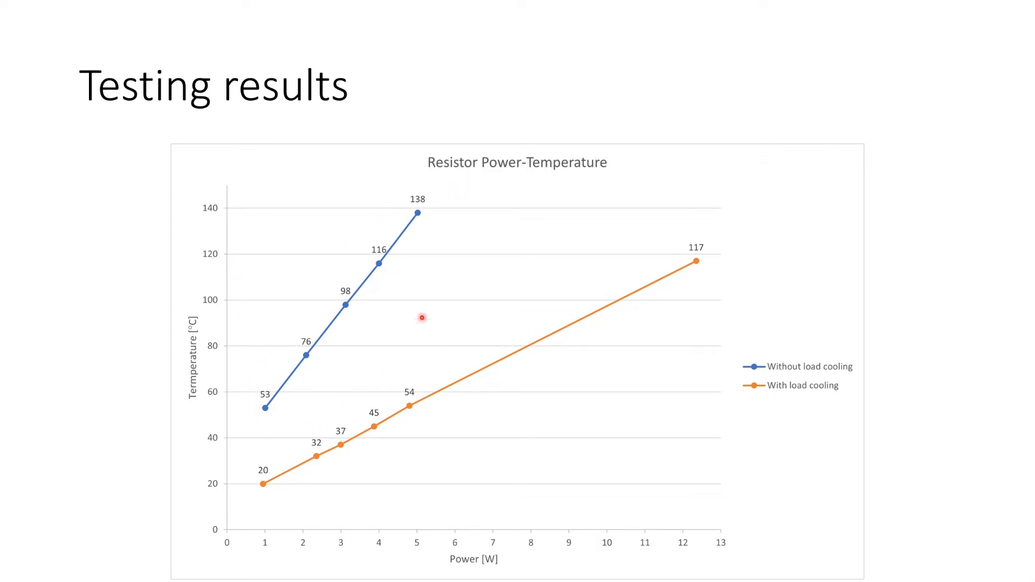
mouse_move(448, 181)
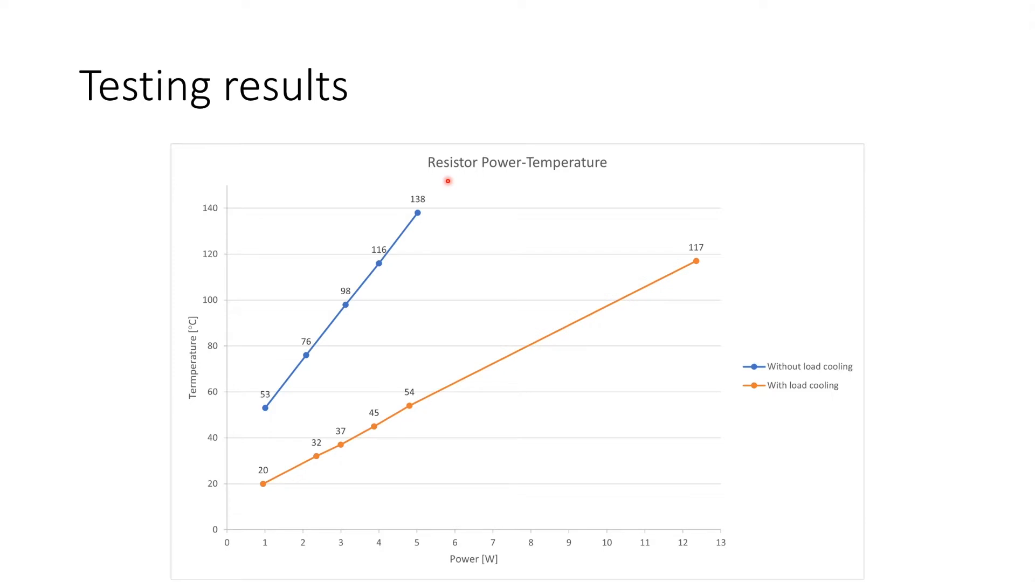
mouse_move(797, 295)
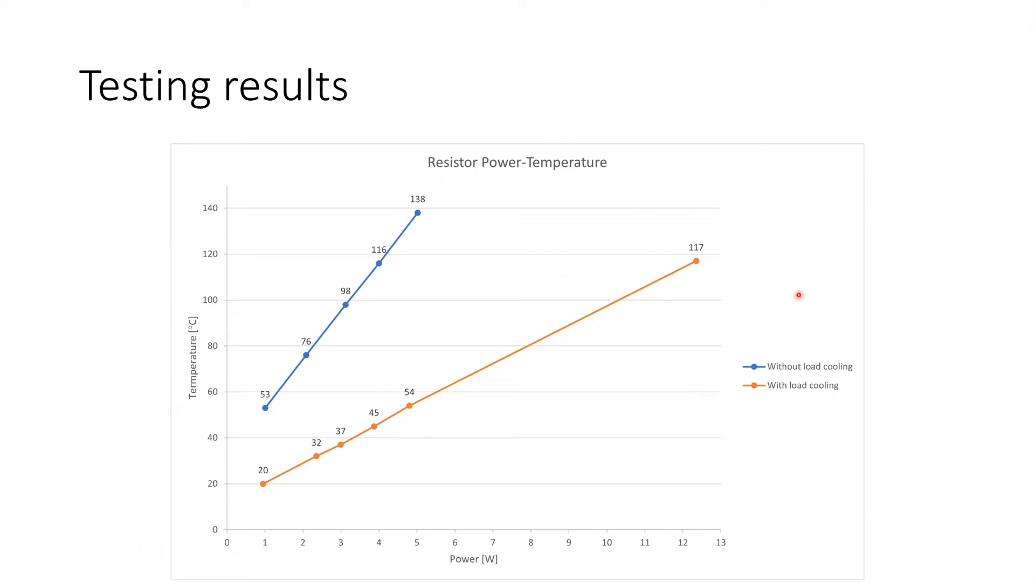
mouse_move(790, 216)
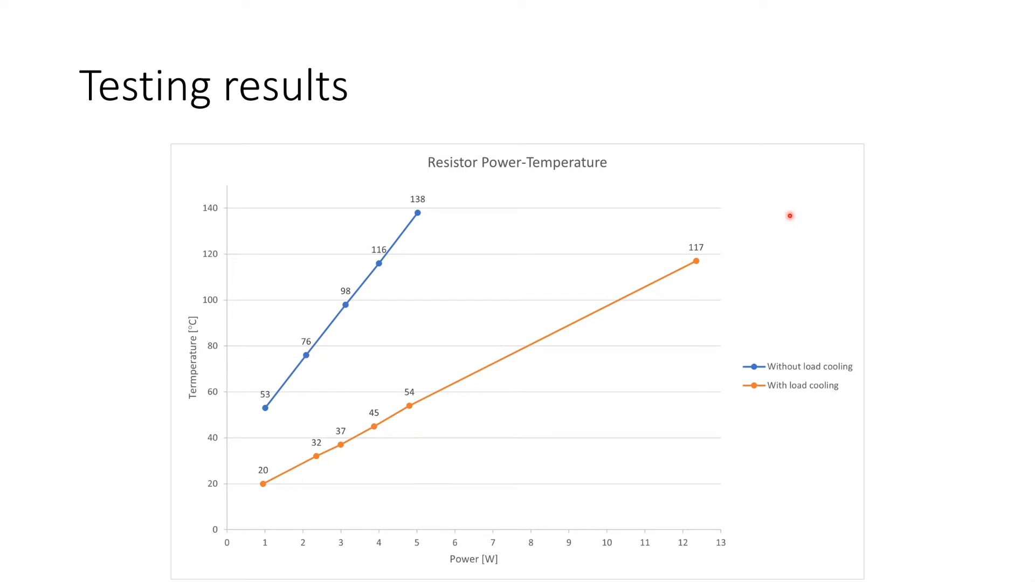
mouse_move(630, 285)
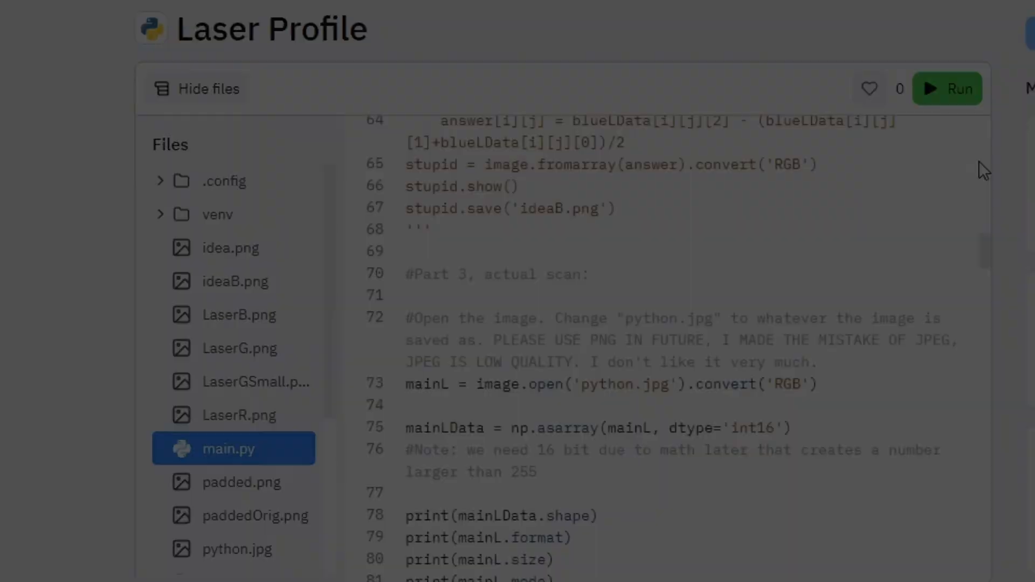
scroll(down, 3)
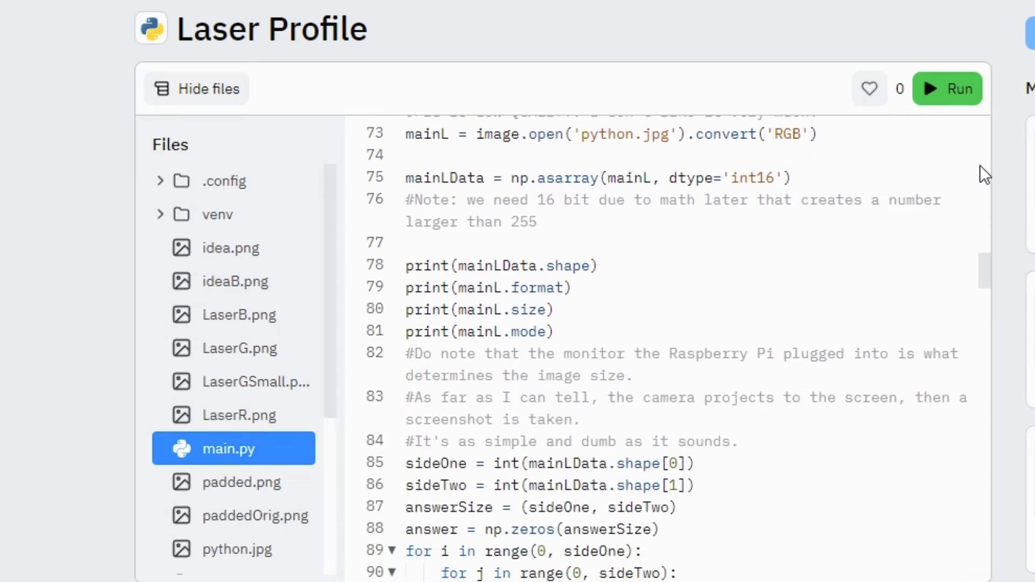
scroll(down, 3)
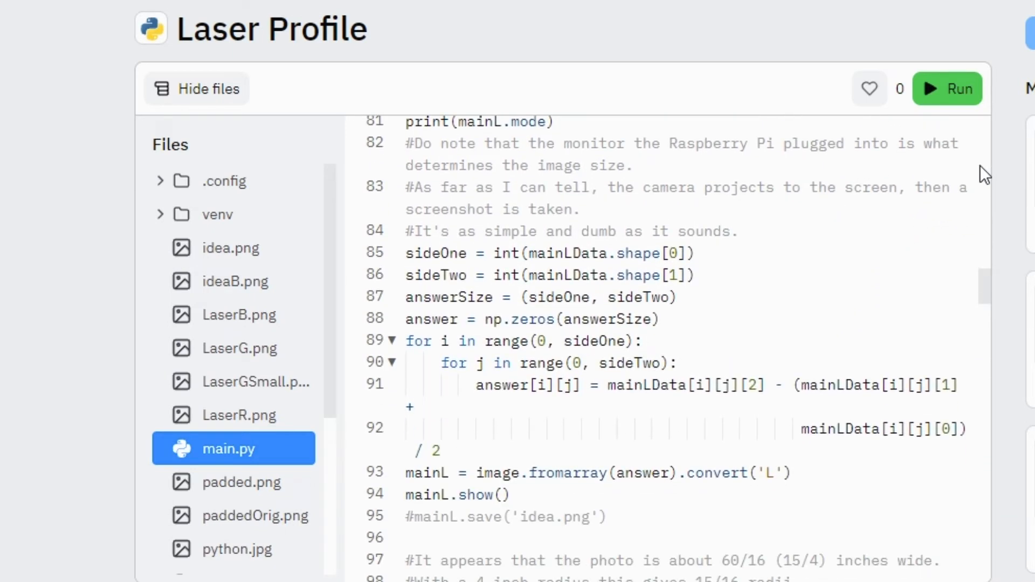
scroll(down, 3)
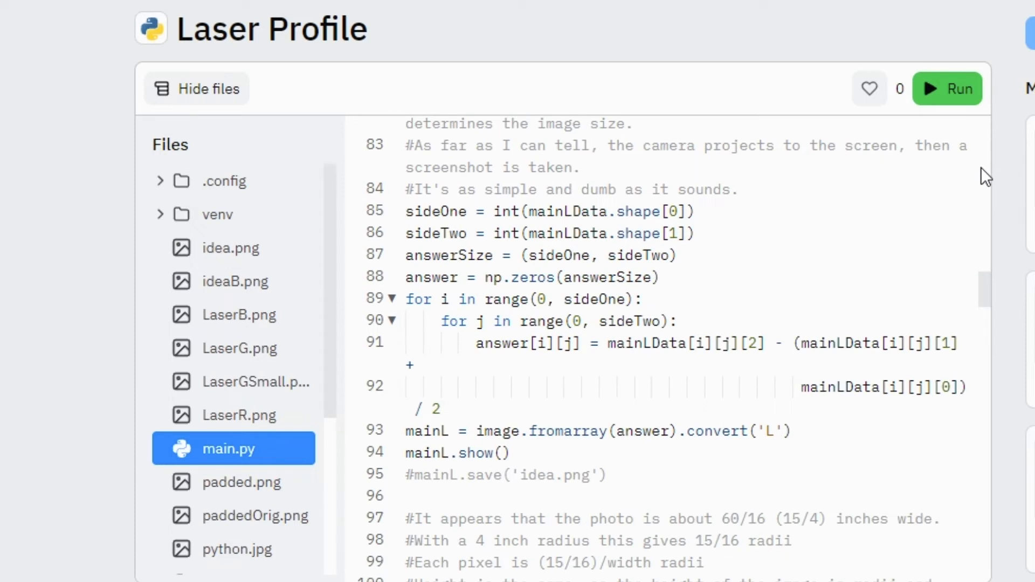
scroll(down, 3)
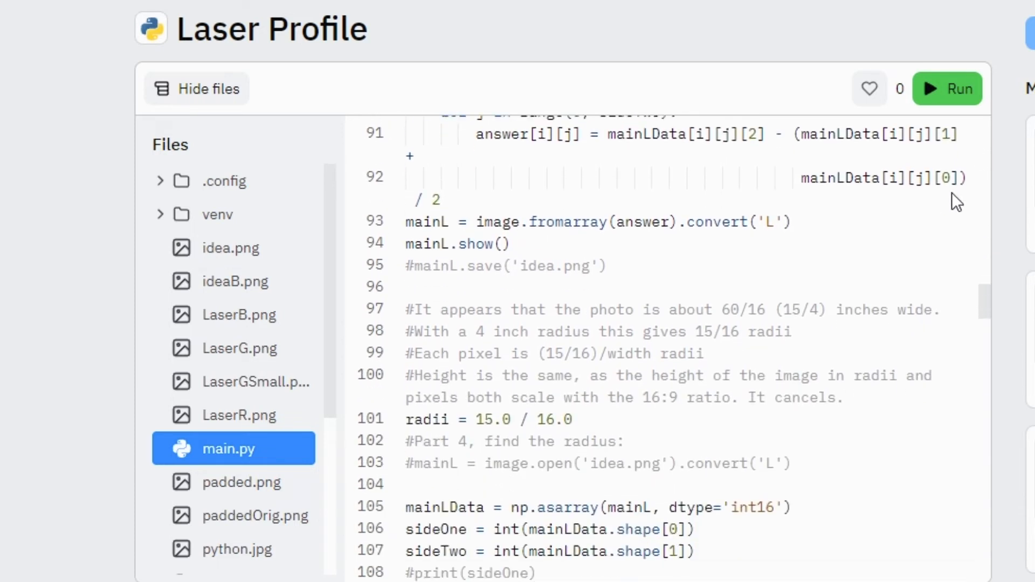
scroll(down, 3)
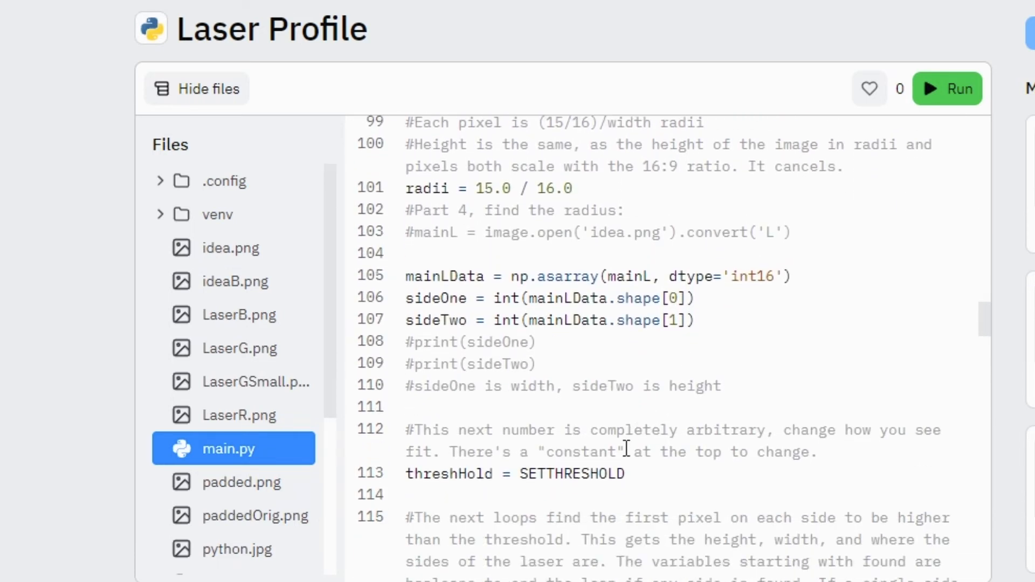